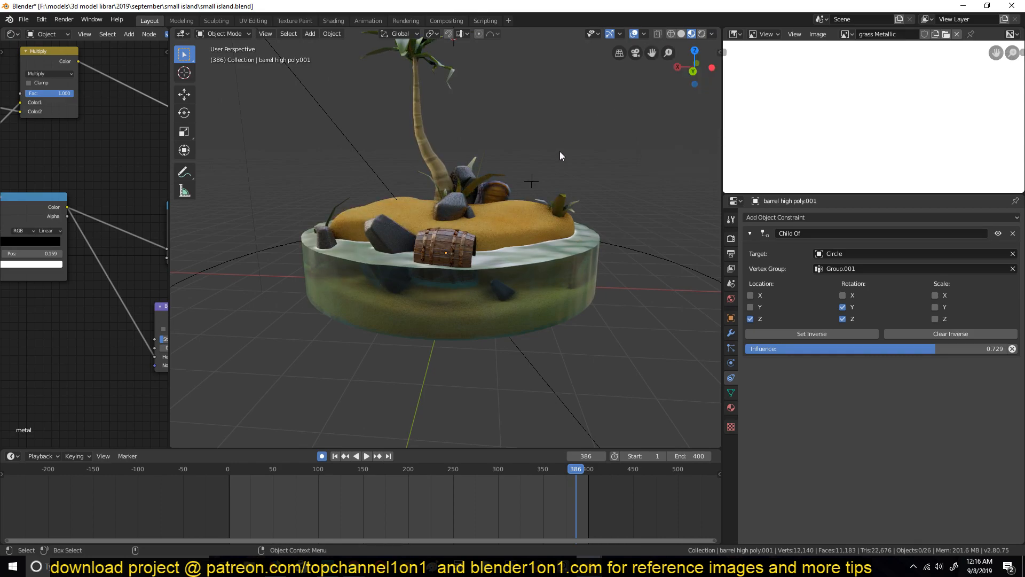
Start a new General file, leaving an empty scene with only camera and light.
click(365, 456)
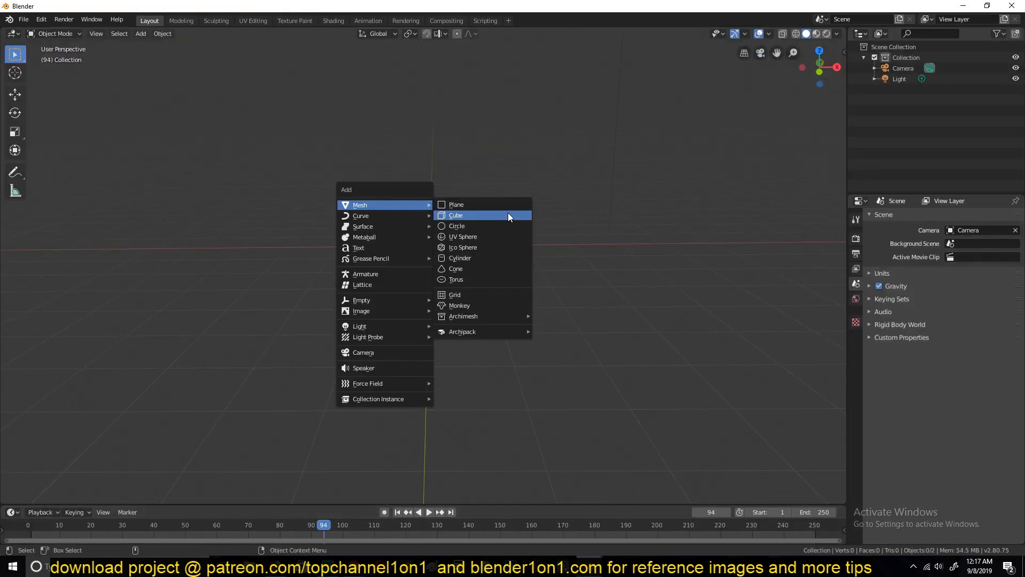
Add a subdivided plane and give it a Wave modifier with Speed 0.02.
click(456, 204)
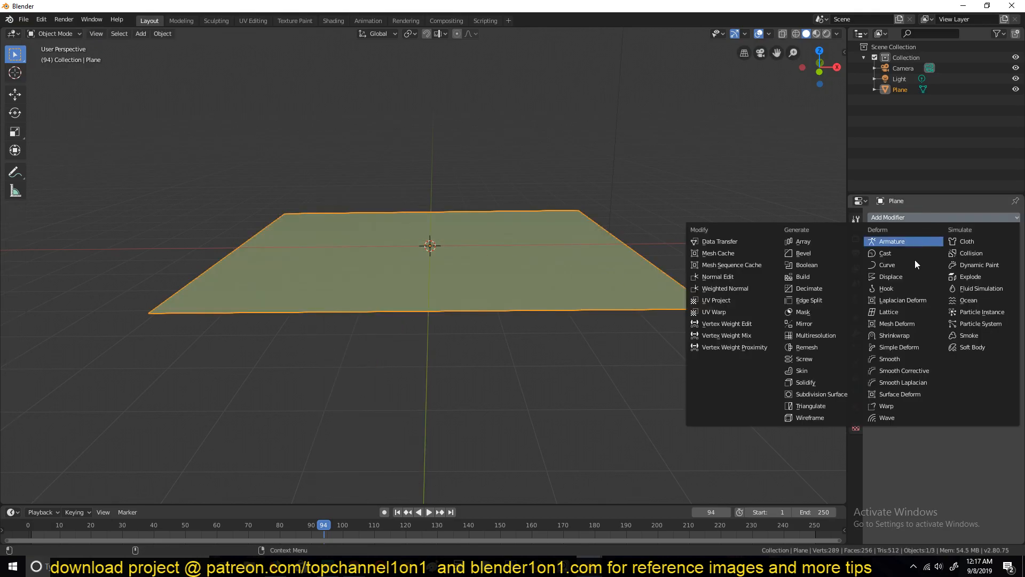
click(887, 418)
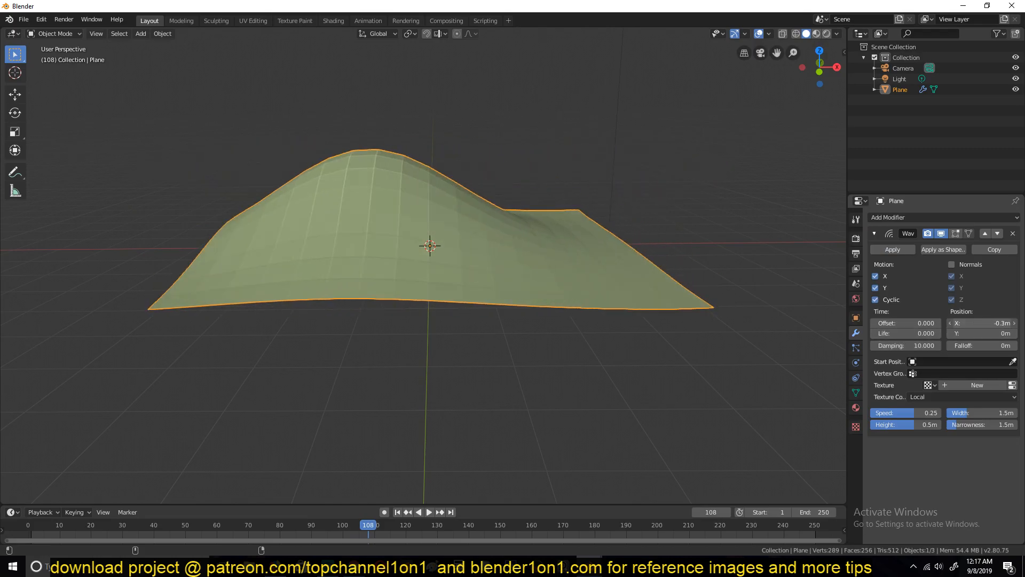
click(428, 511)
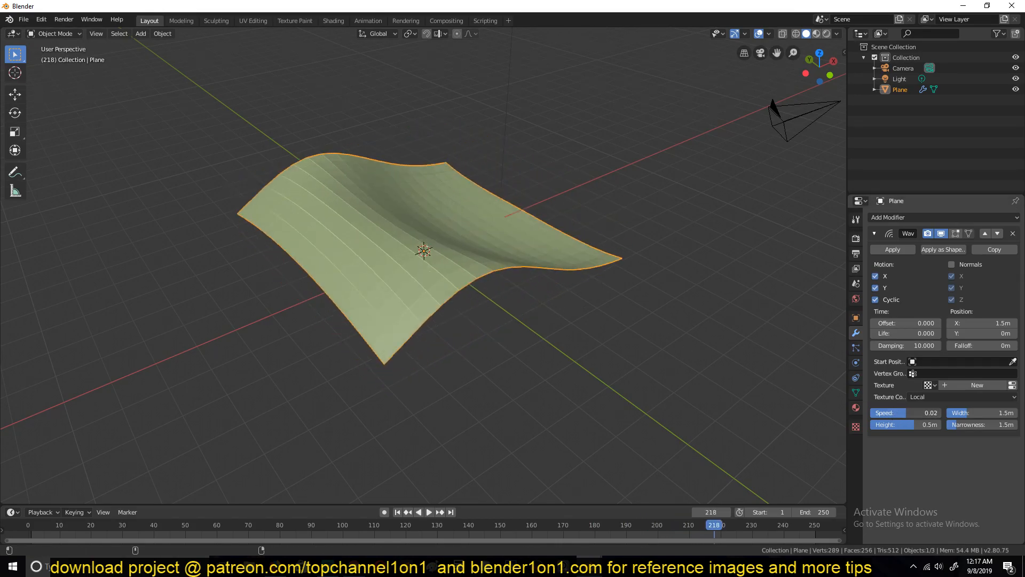
click(417, 511)
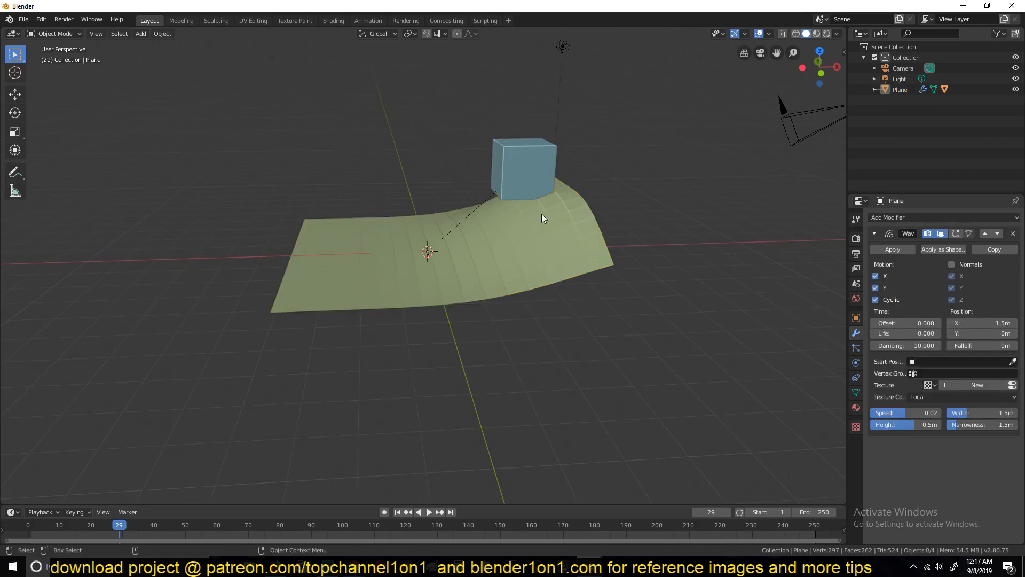
Select the plane and cube, then clear the cube's parent with Alt+P.
click(419, 512)
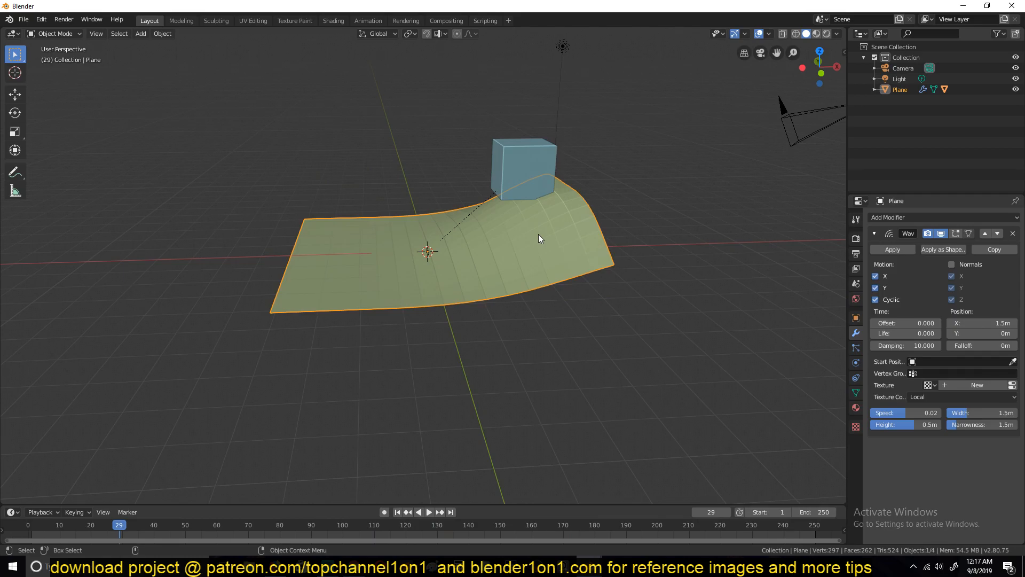
click(521, 169)
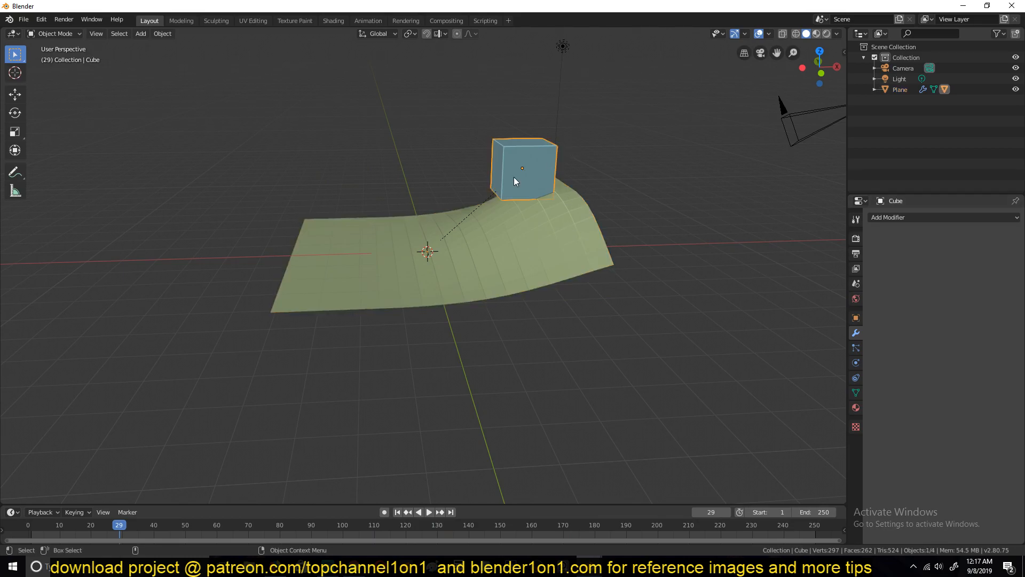
key(alt+p)
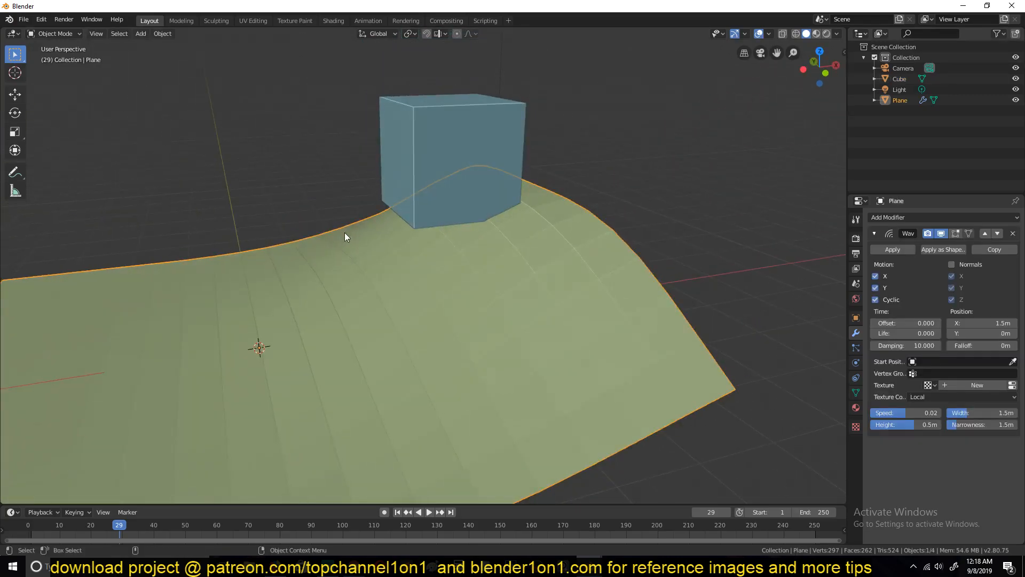
Edit the plane to select three middle vertices, then return to Object Mode.
key(Tab)
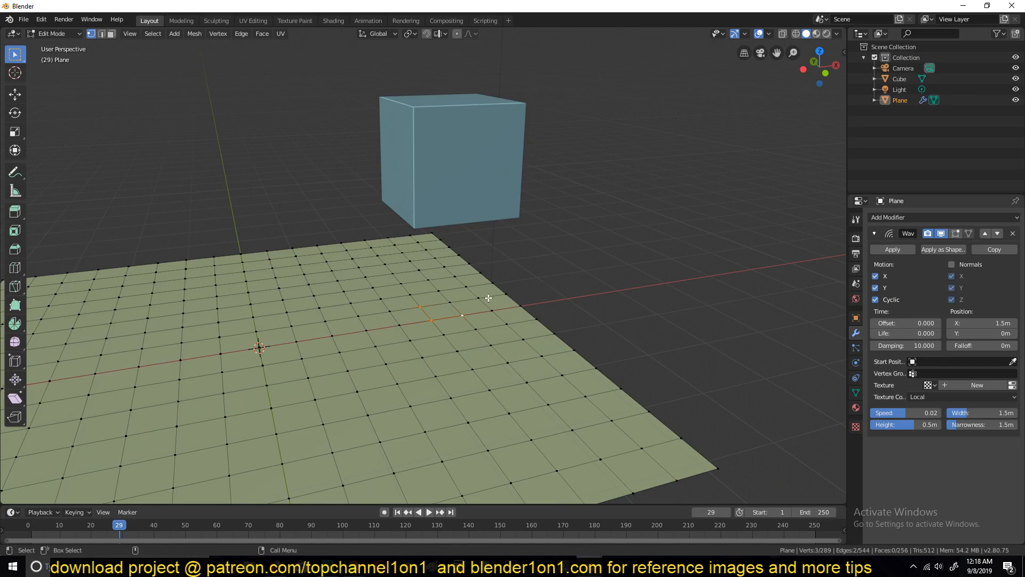
key(Tab)
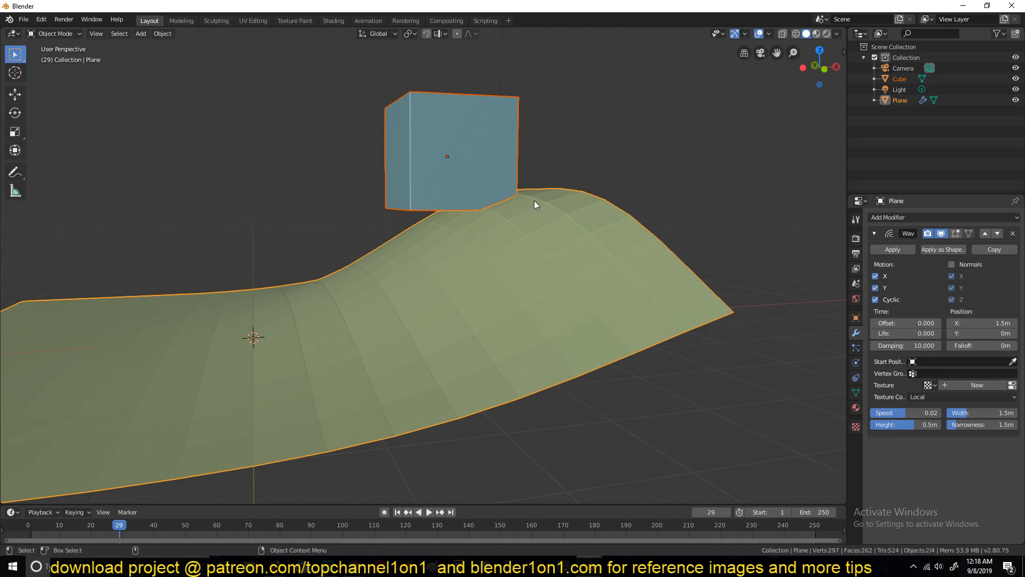
Bring up the parenting menu to link the cube to the plane's vertices.
key(ctrl+p)
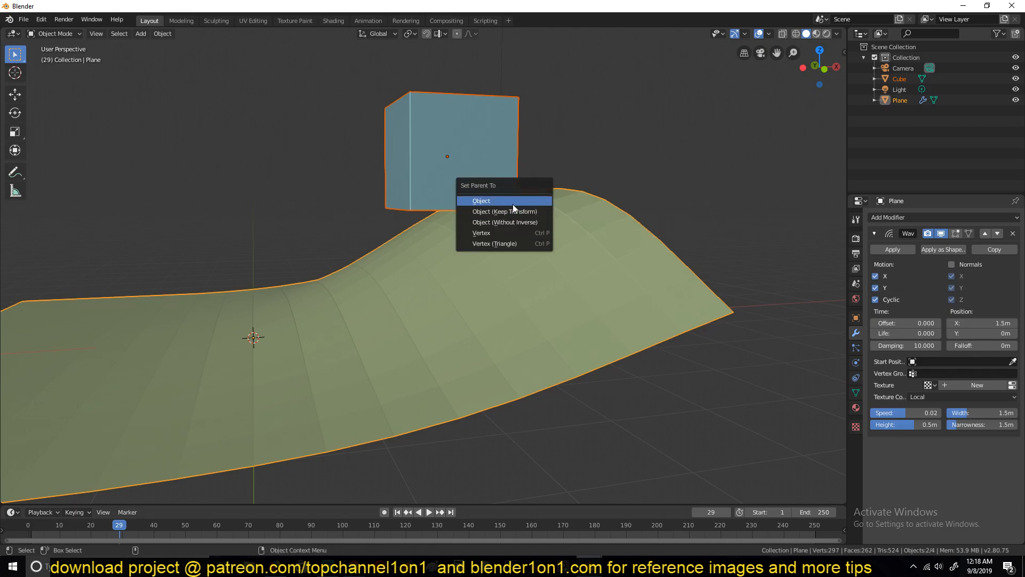
mouse_move(503, 233)
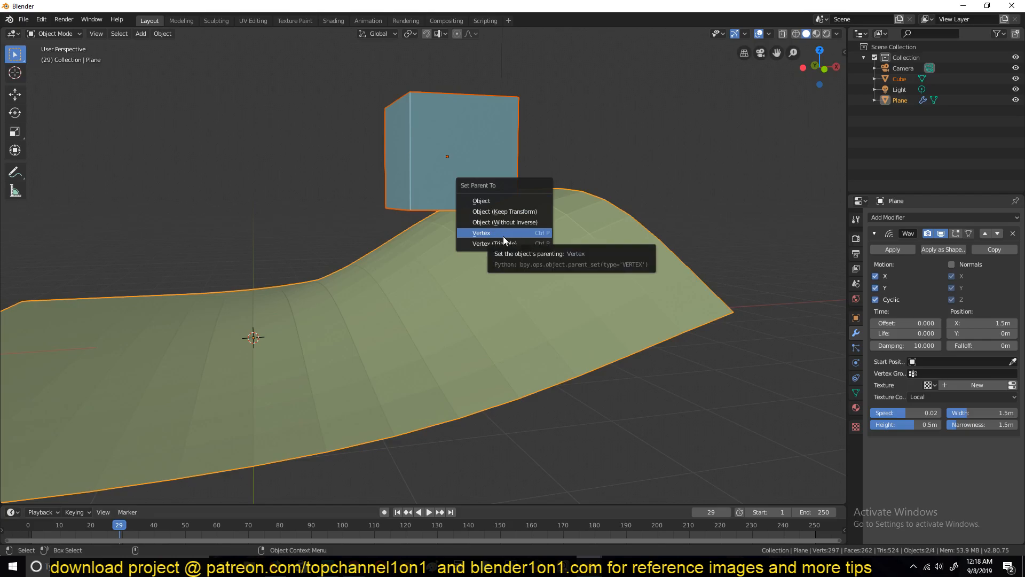
mouse_move(503, 243)
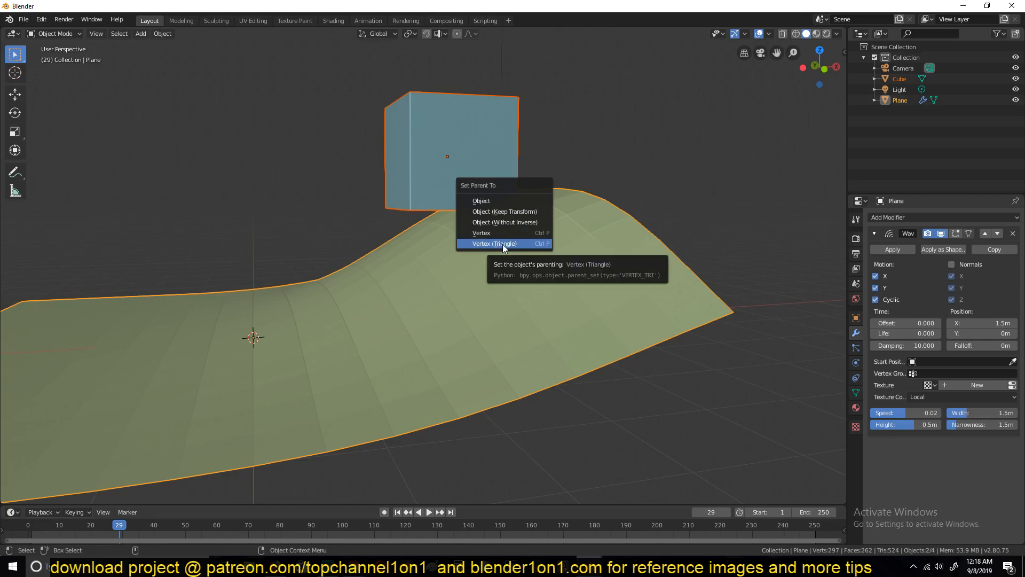
mouse_move(522, 244)
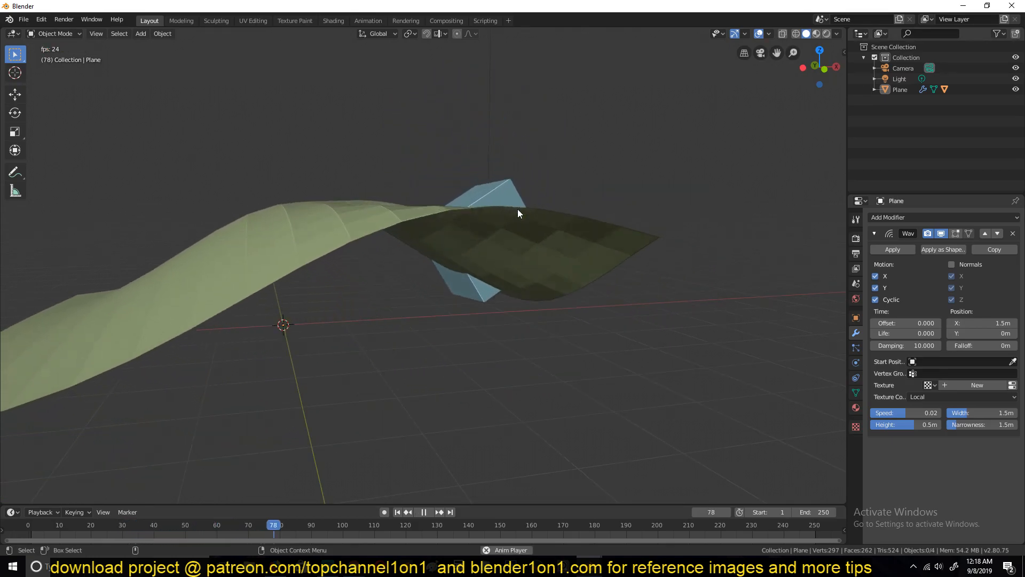
click(423, 511)
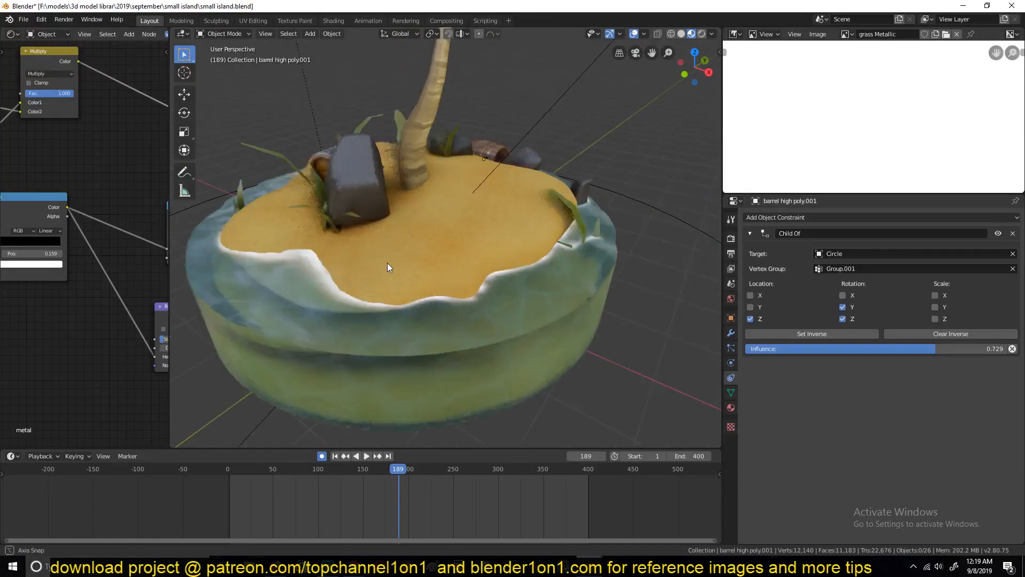
Orbit around the island and play the timeline so the barrel bobs with the water.
drag(388, 267, 338, 225)
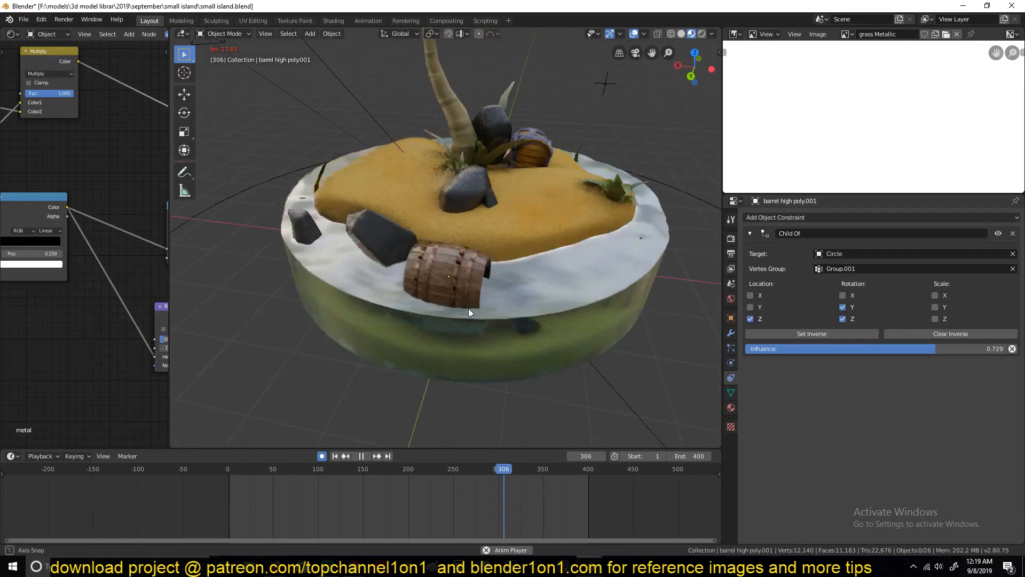
click(360, 456)
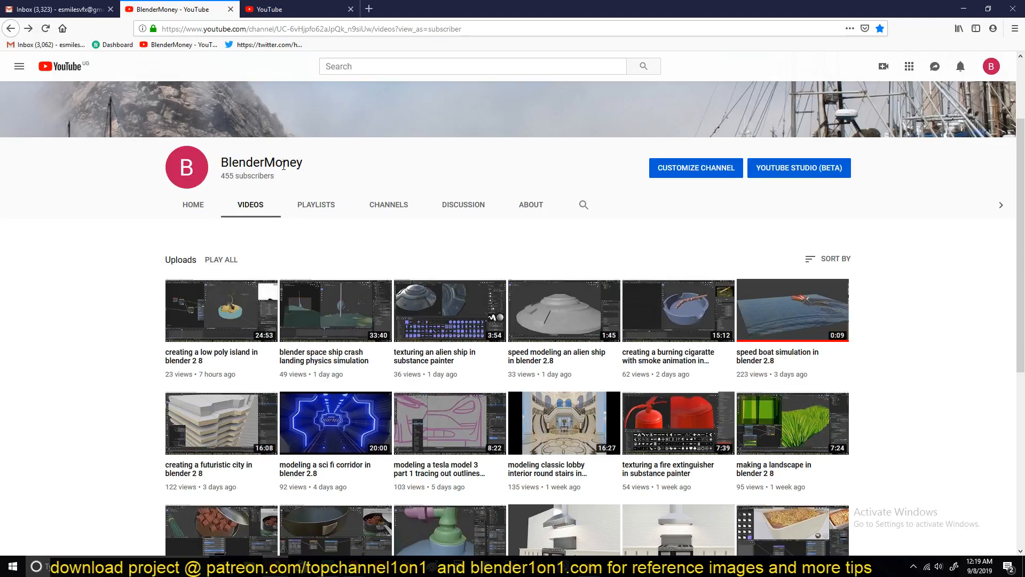
mouse_move(227, 341)
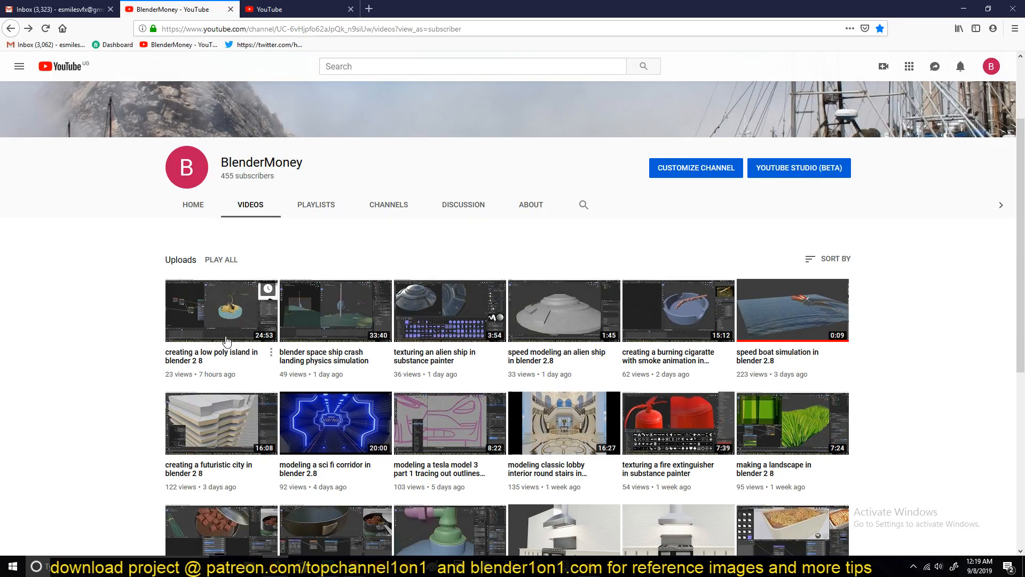